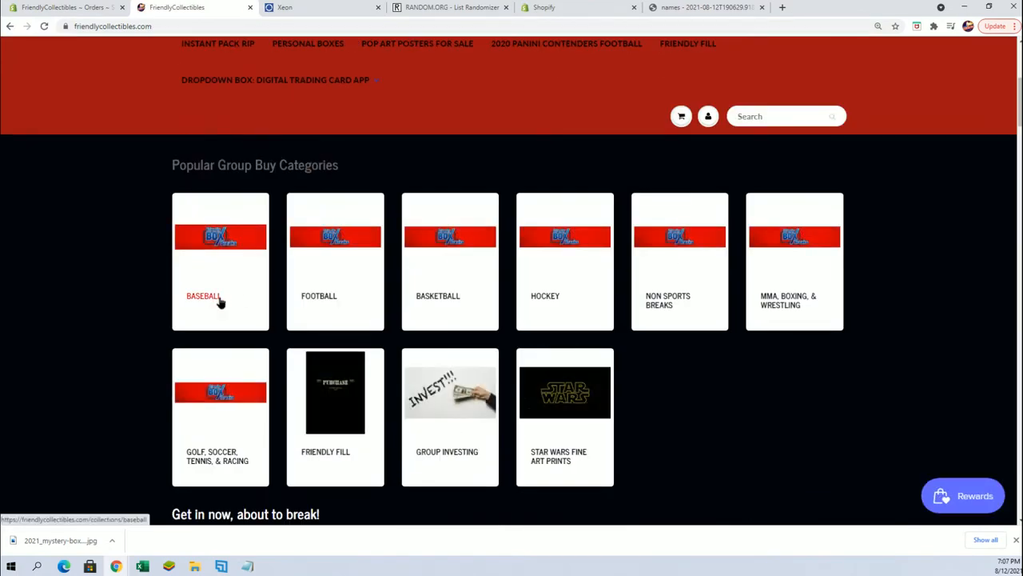
- Open the Baseball collection and scroll to the 2021 Topps Luminaries Baseball hobby box
click(203, 295)
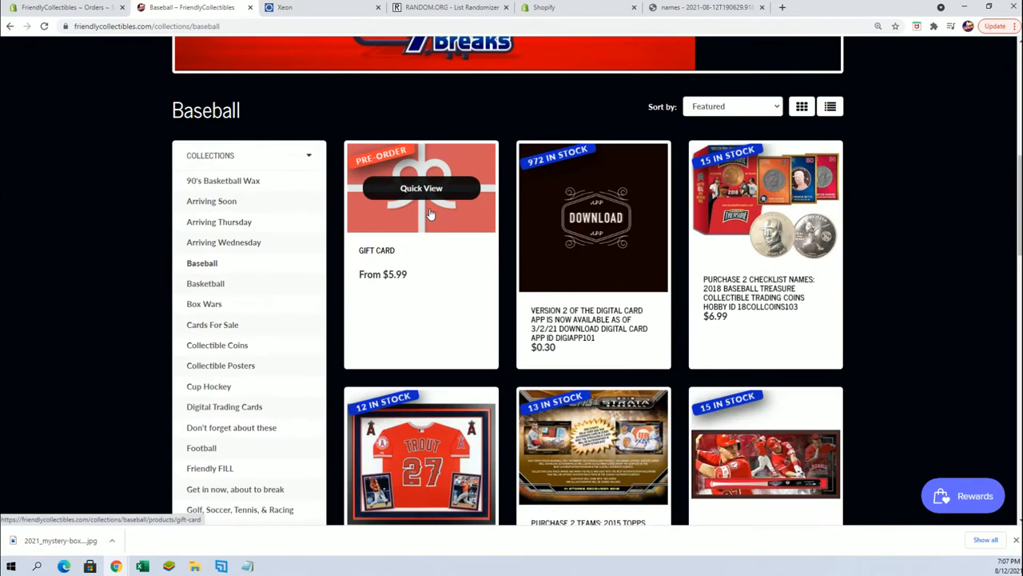
scroll(down, 3)
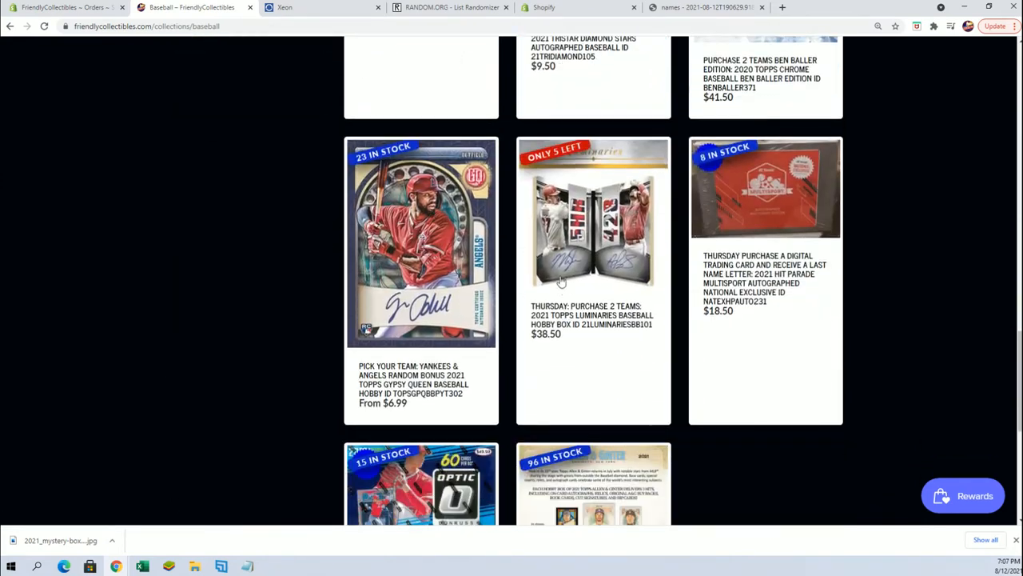
mouse_move(562, 288)
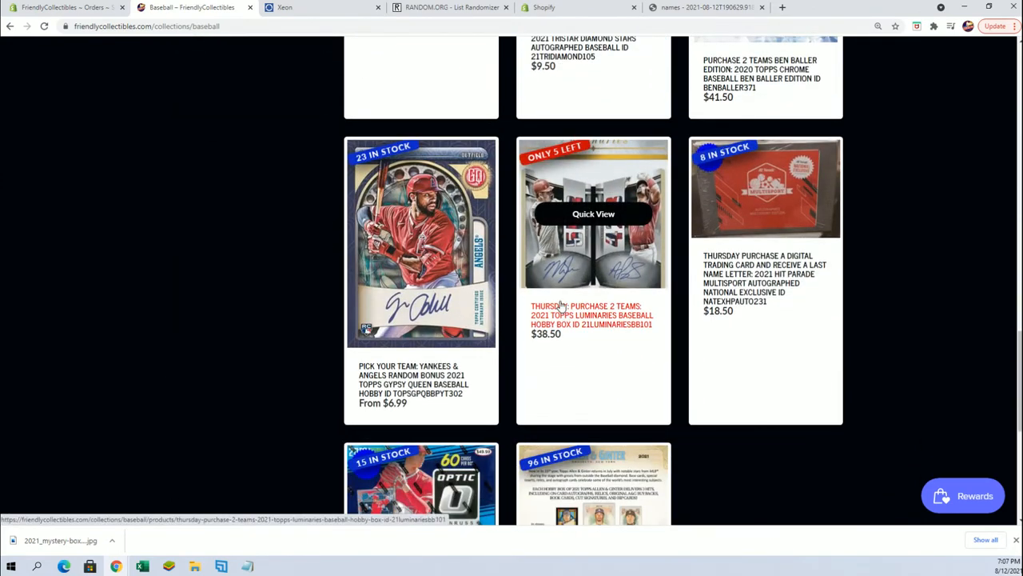
mouse_move(555, 290)
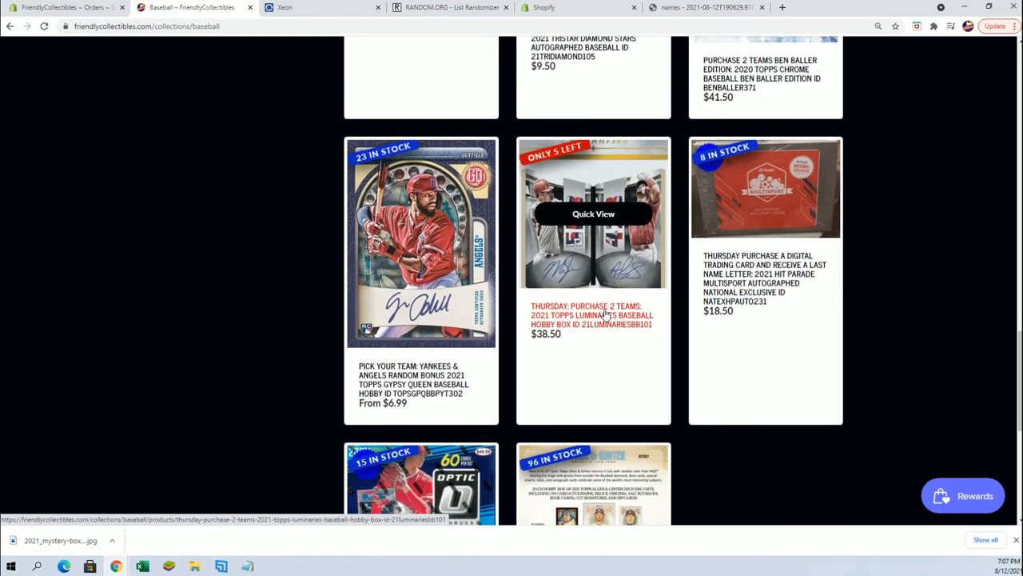
mouse_move(575, 179)
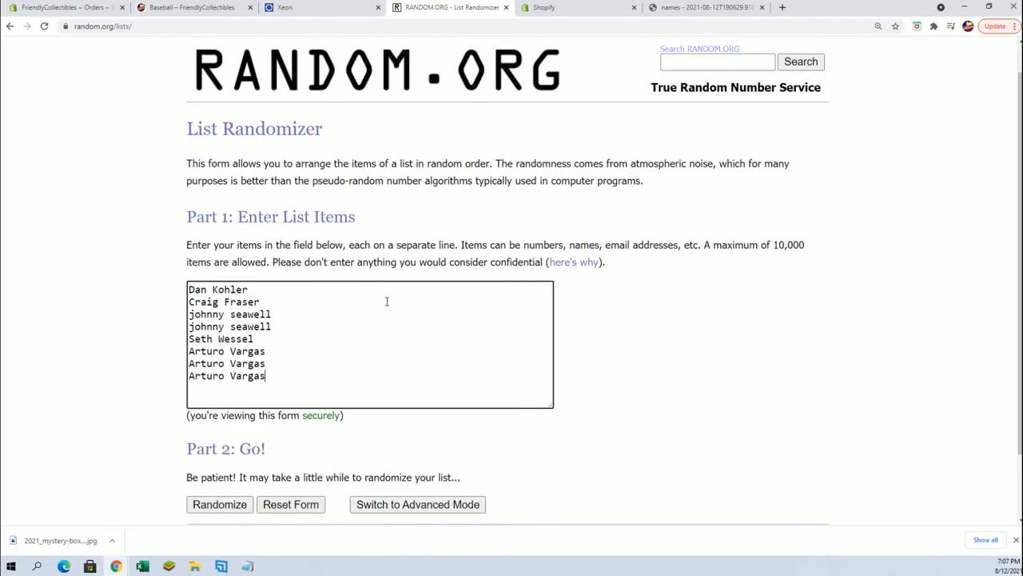
click(219, 505)
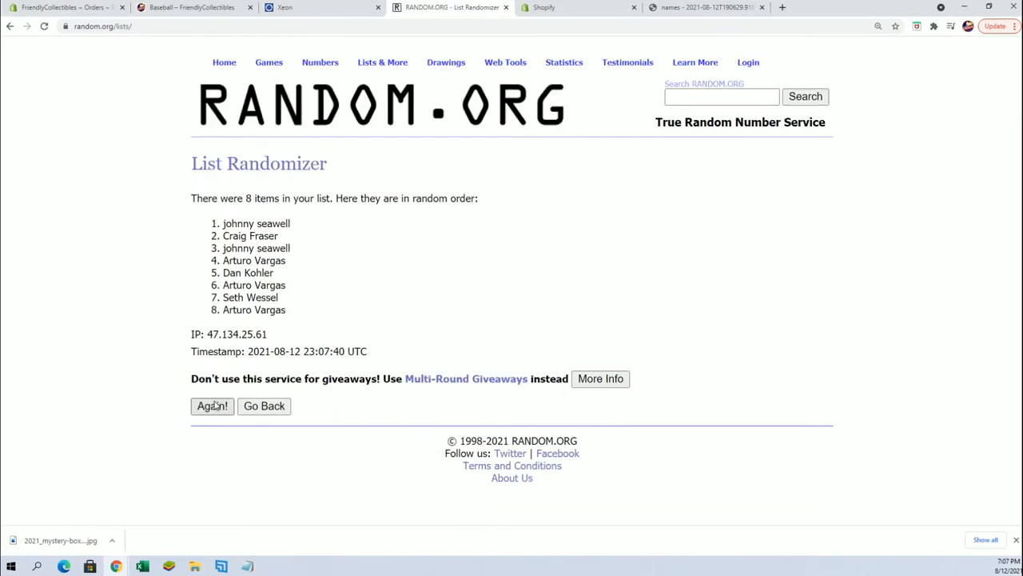
click(212, 407)
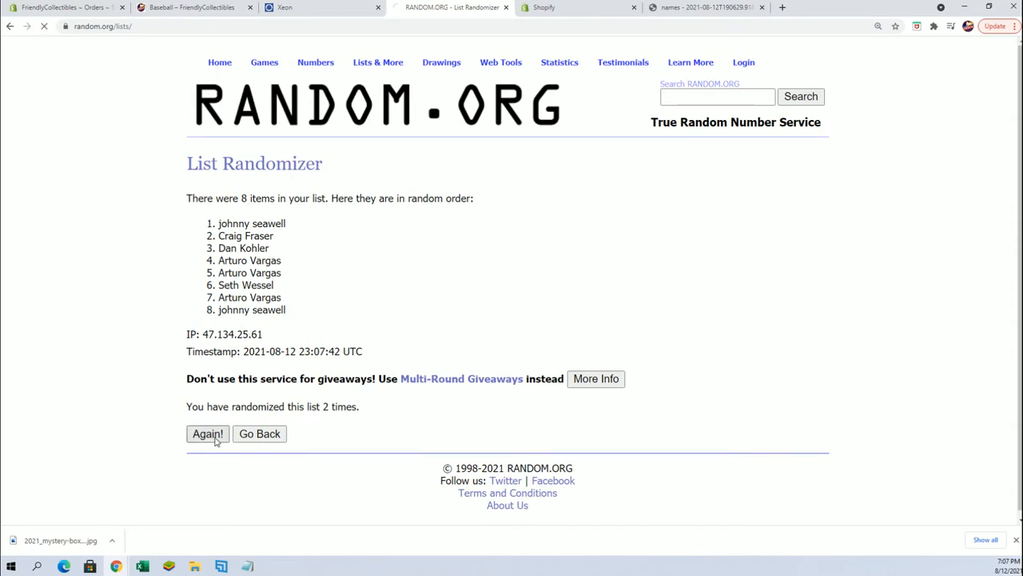
click(207, 434)
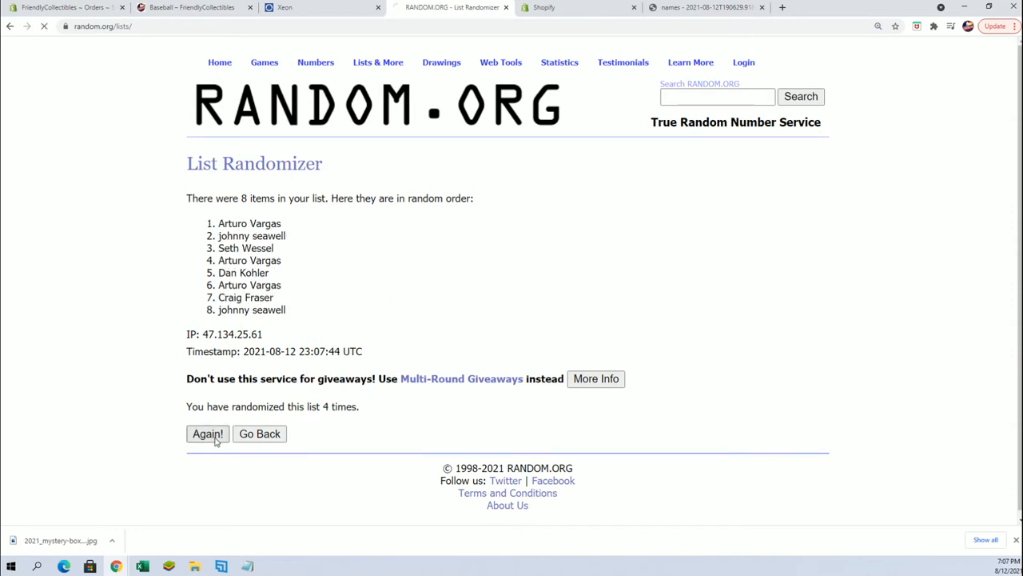
click(207, 434)
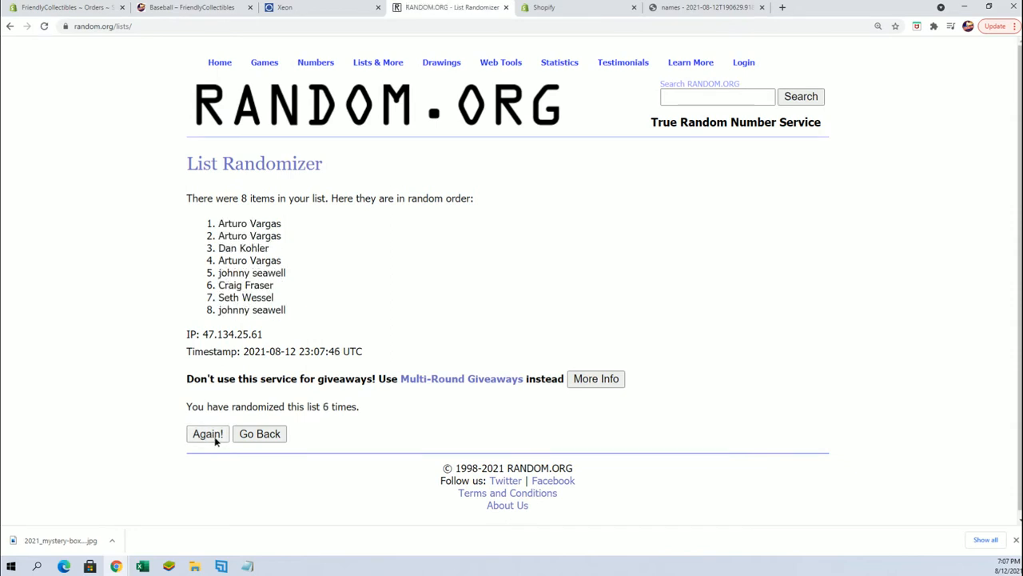
click(207, 433)
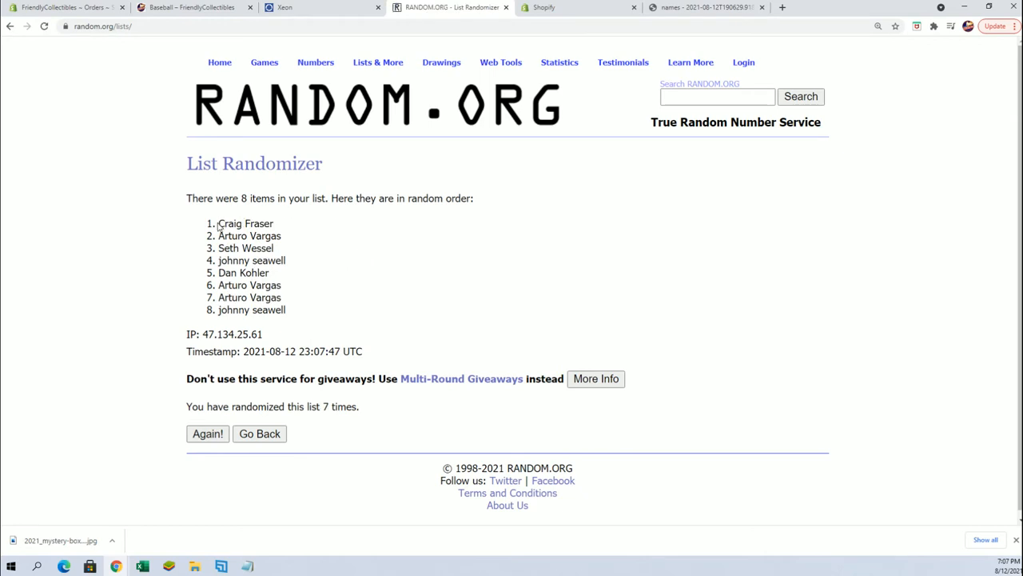
drag(218, 223, 281, 236)
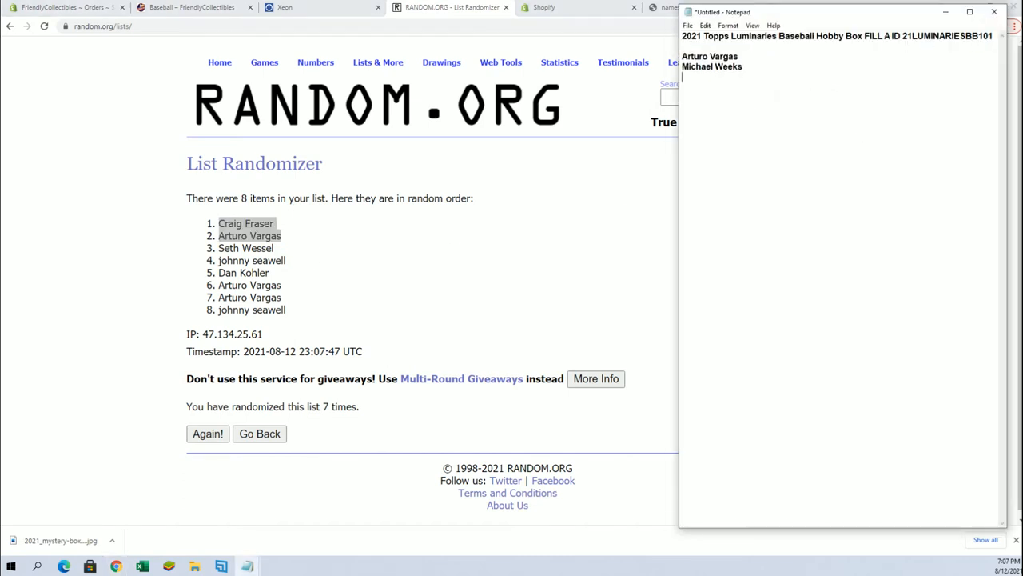
text(Craig Fraser)
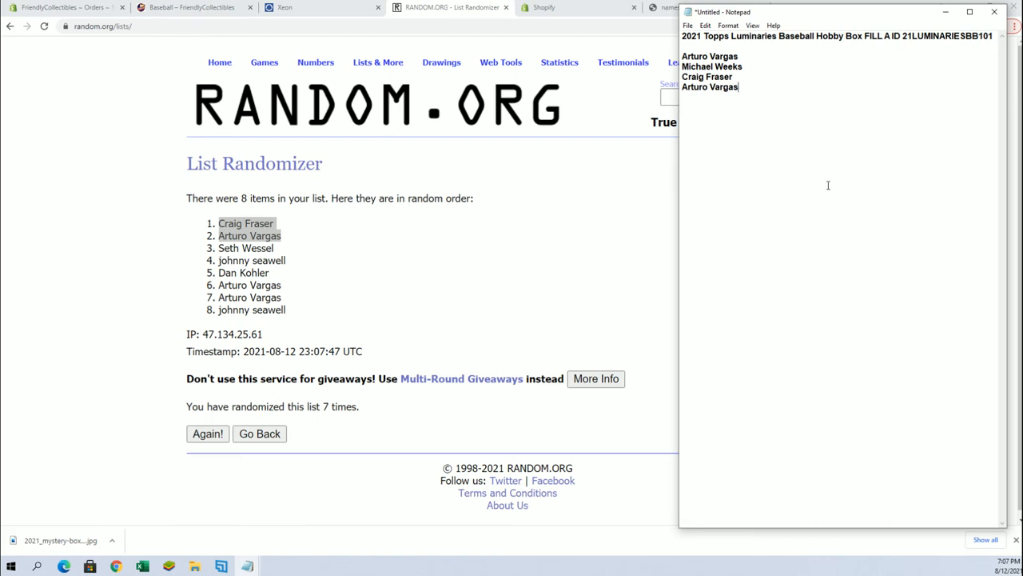